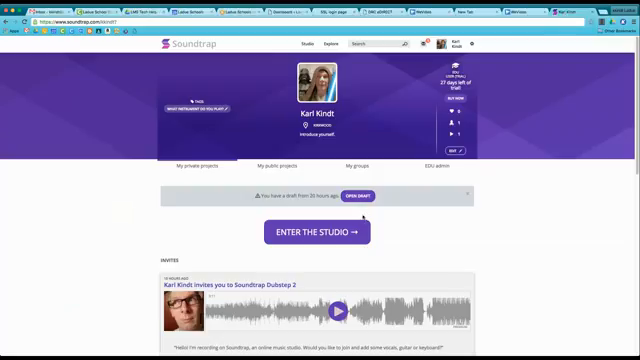
- Upload the exported Soundtrap mp3 into WeVideo's My Media library
scroll(down, 3)
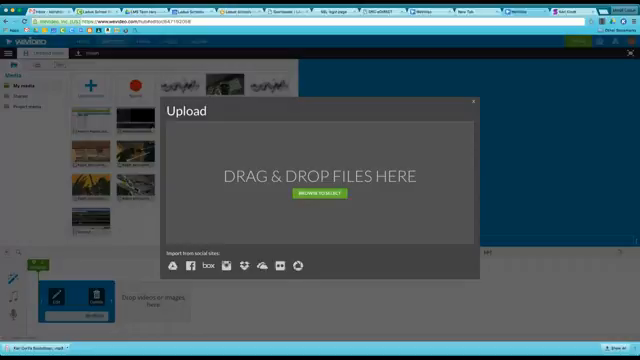
click(308, 193)
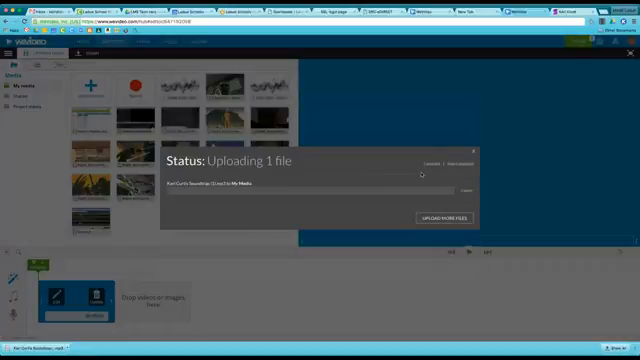